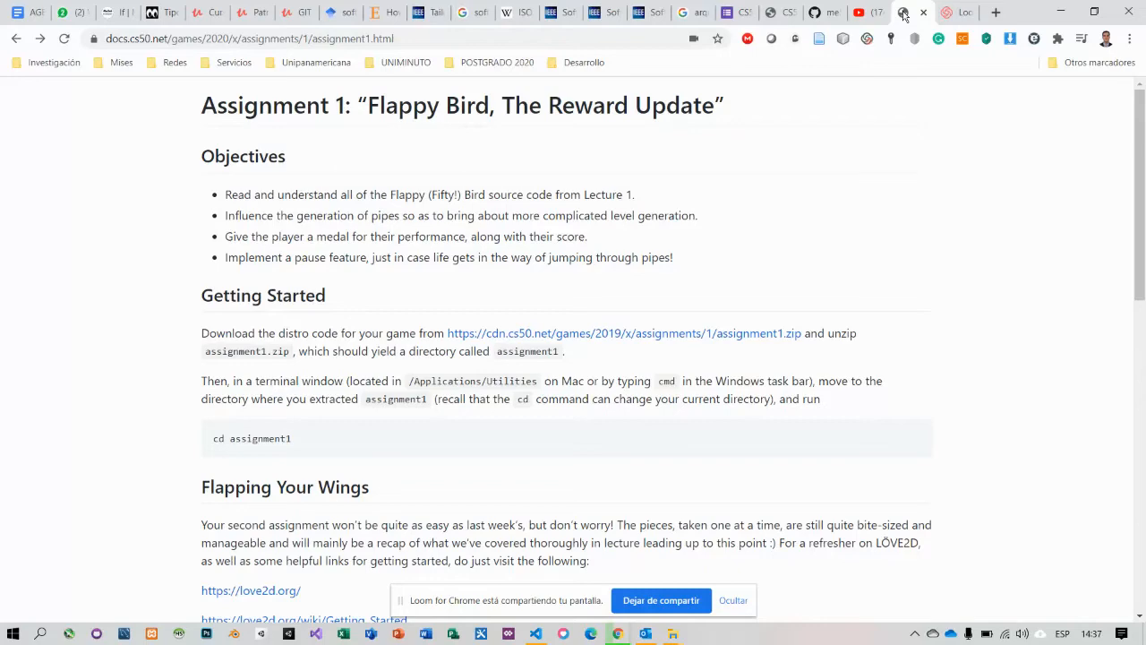
Show PipePair.lua and highlight line 29's randomized gap height (GAP_HEIGHT-20 to GAP_HEIGHT+100)
scroll("down", 3)
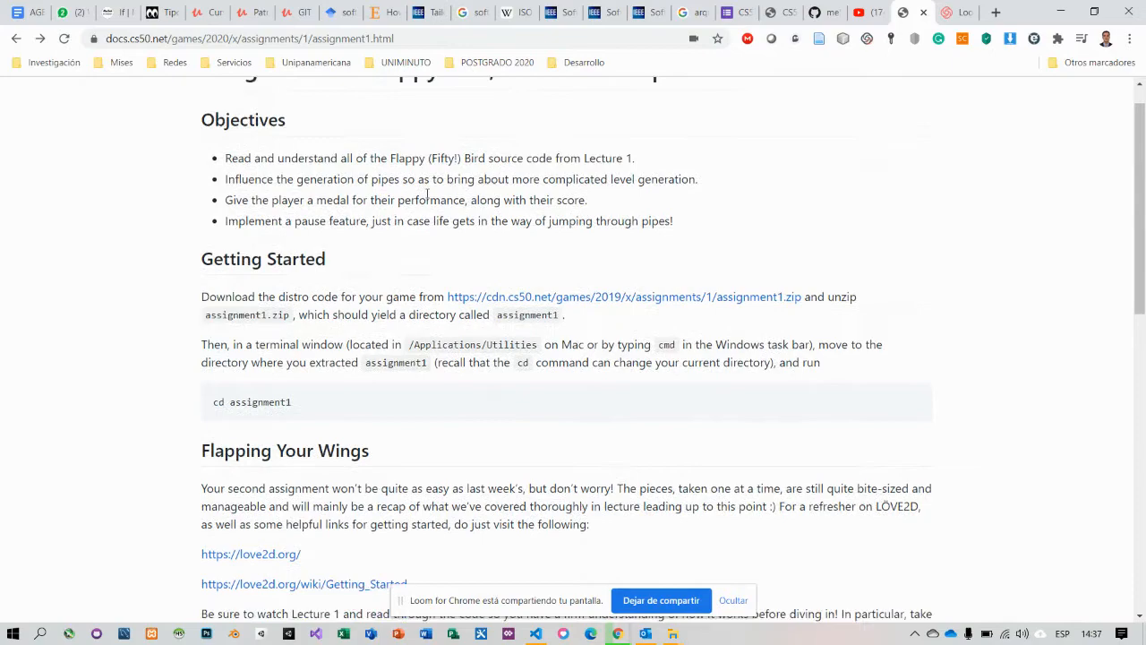
scroll("down", 3)
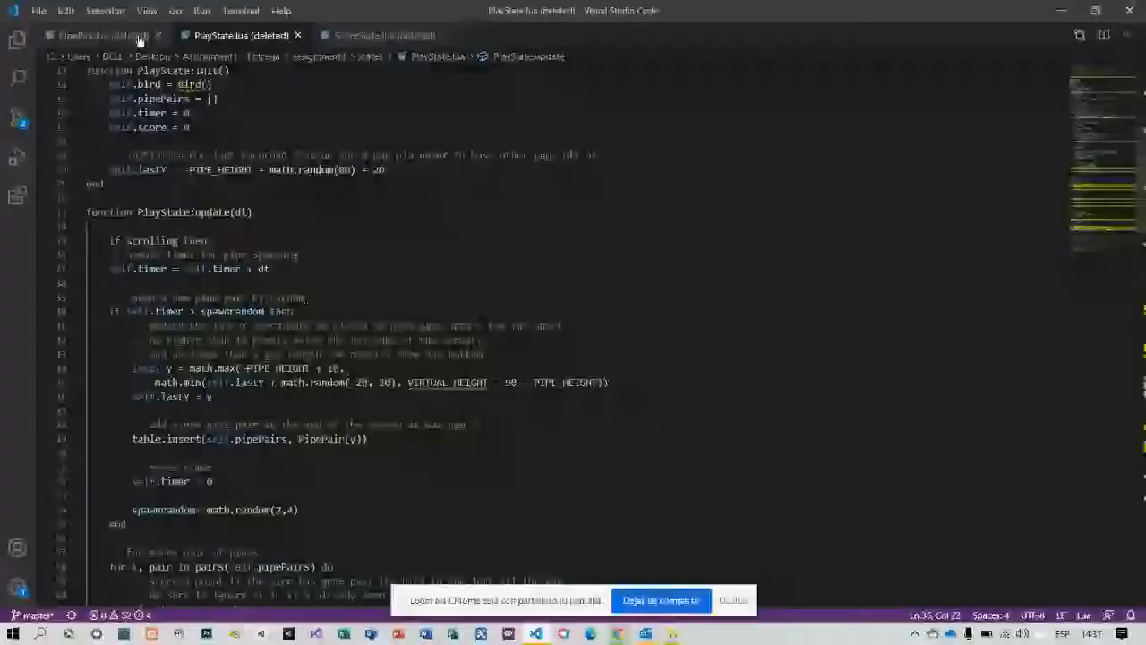
left_click(103, 35)
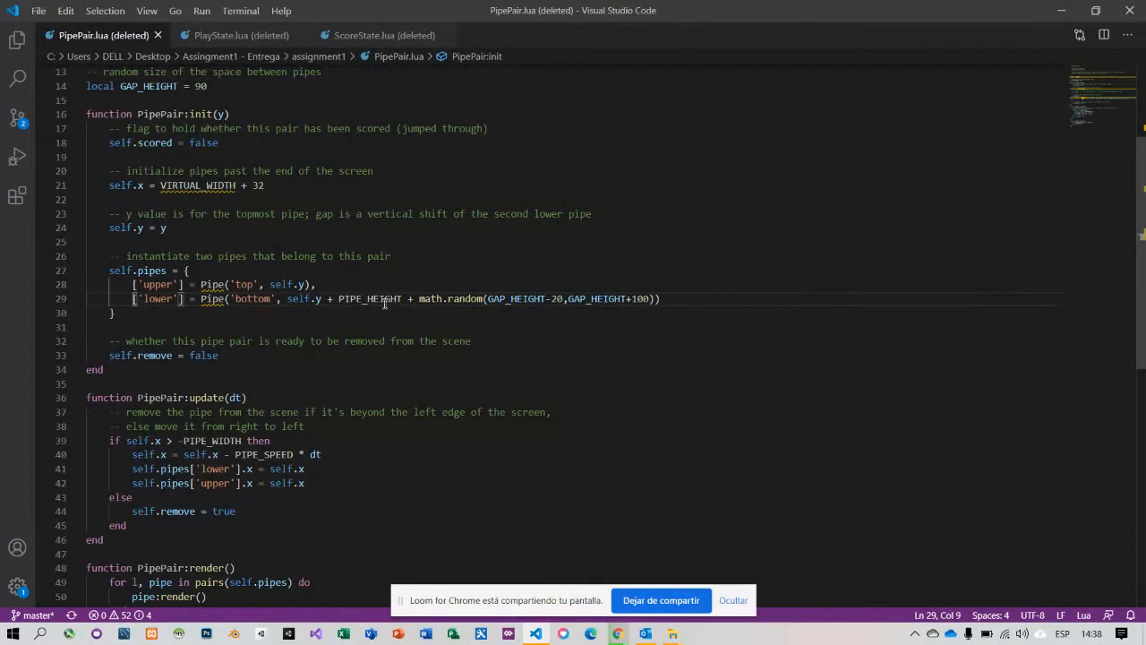
left_click_drag(418, 298, 552, 299)
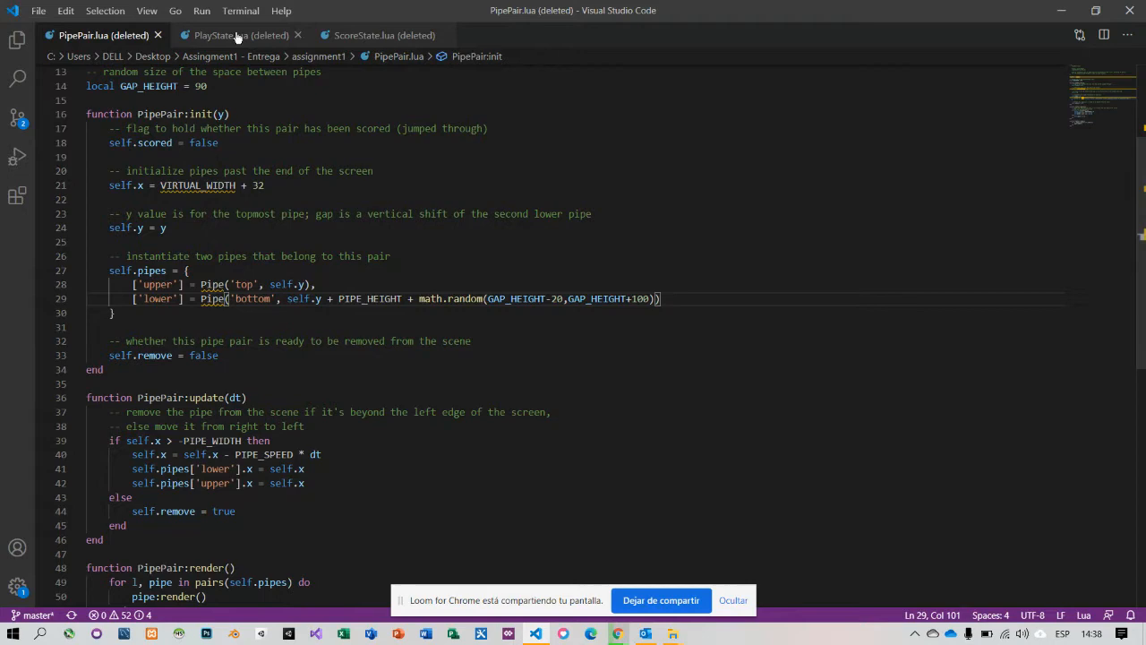
In PlayState.lua, highlight the math.random(1,4) spawn time, gap position calculation and timer reset
left_click(234, 35)
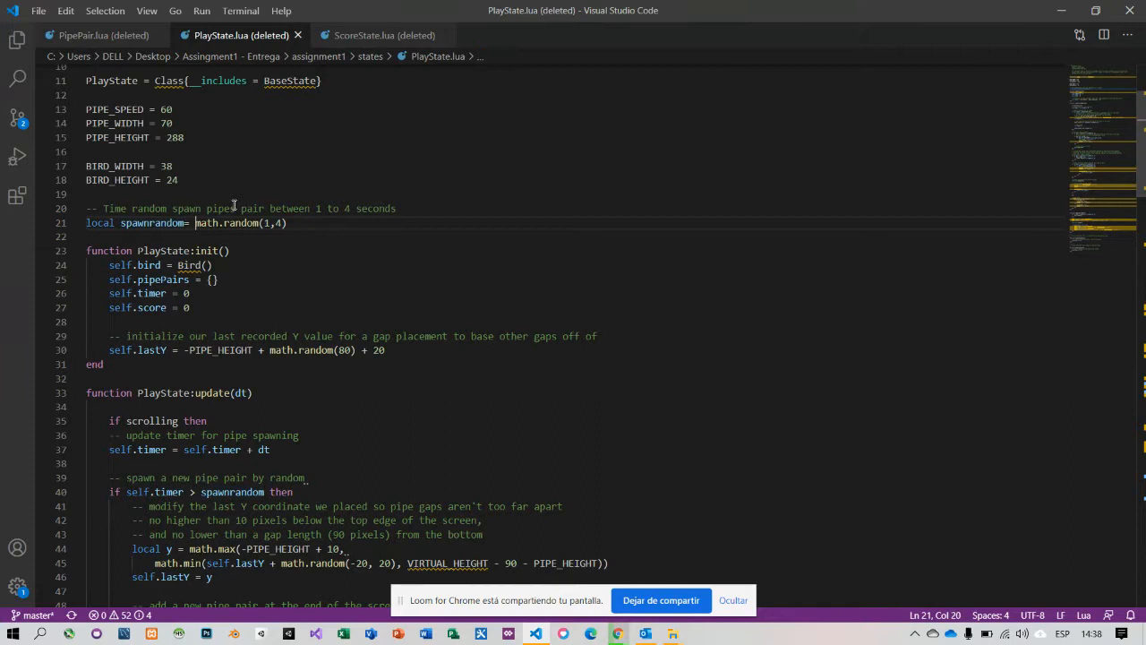
left_click_drag(195, 223, 286, 223)
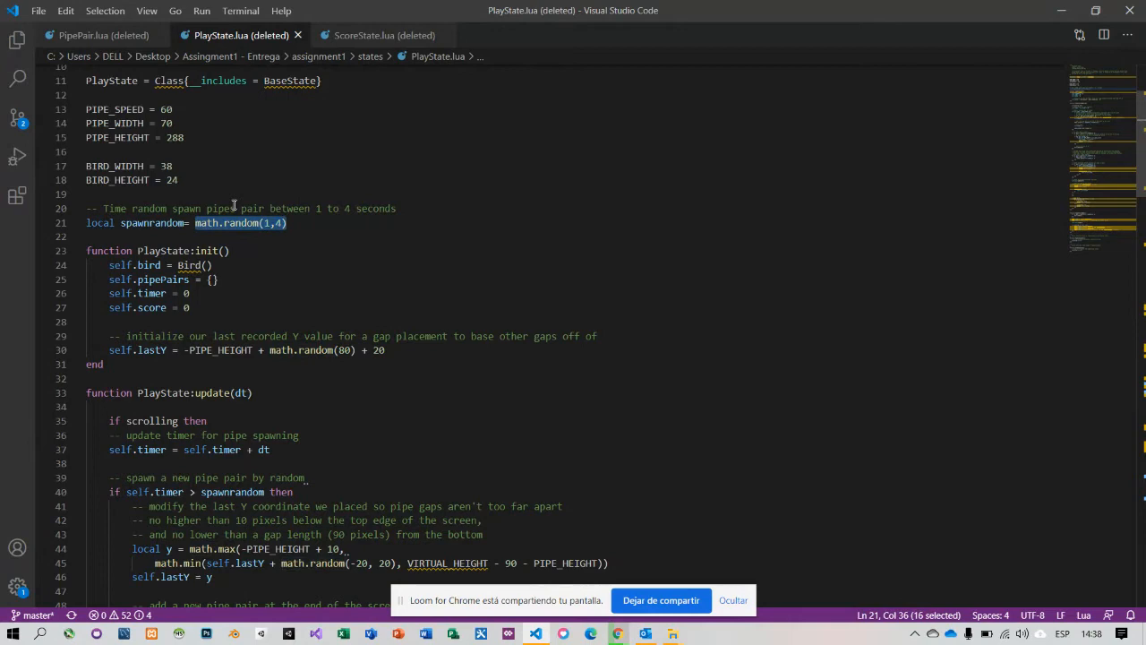
scroll("down", 3)
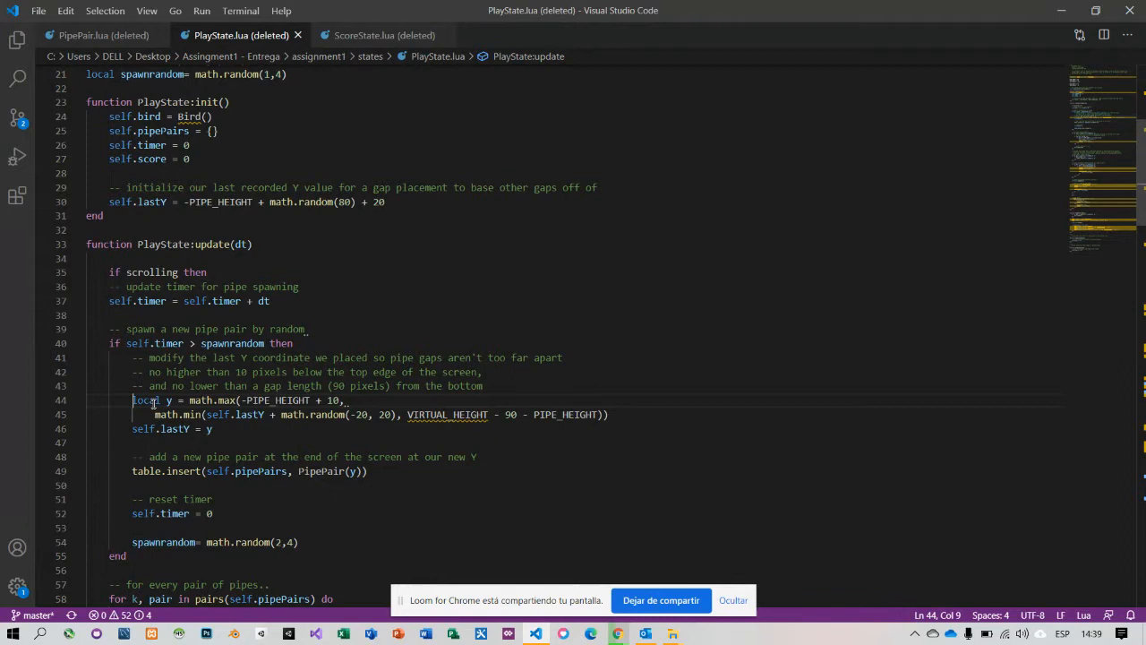
left_click_drag(133, 400, 213, 428)
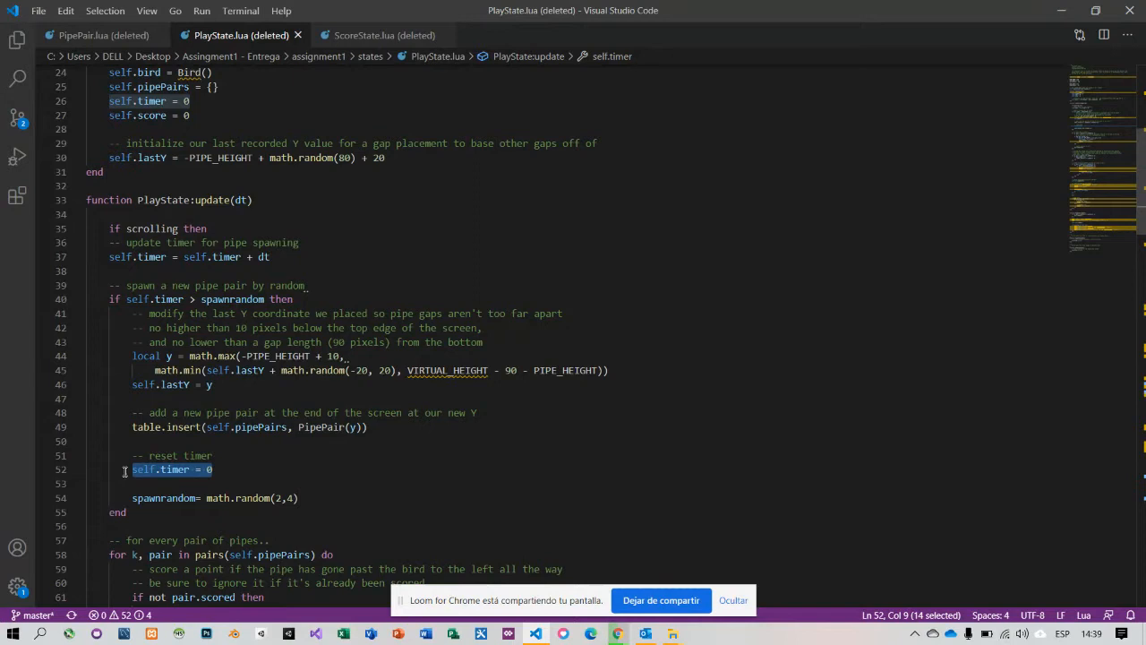
left_click(301, 299)
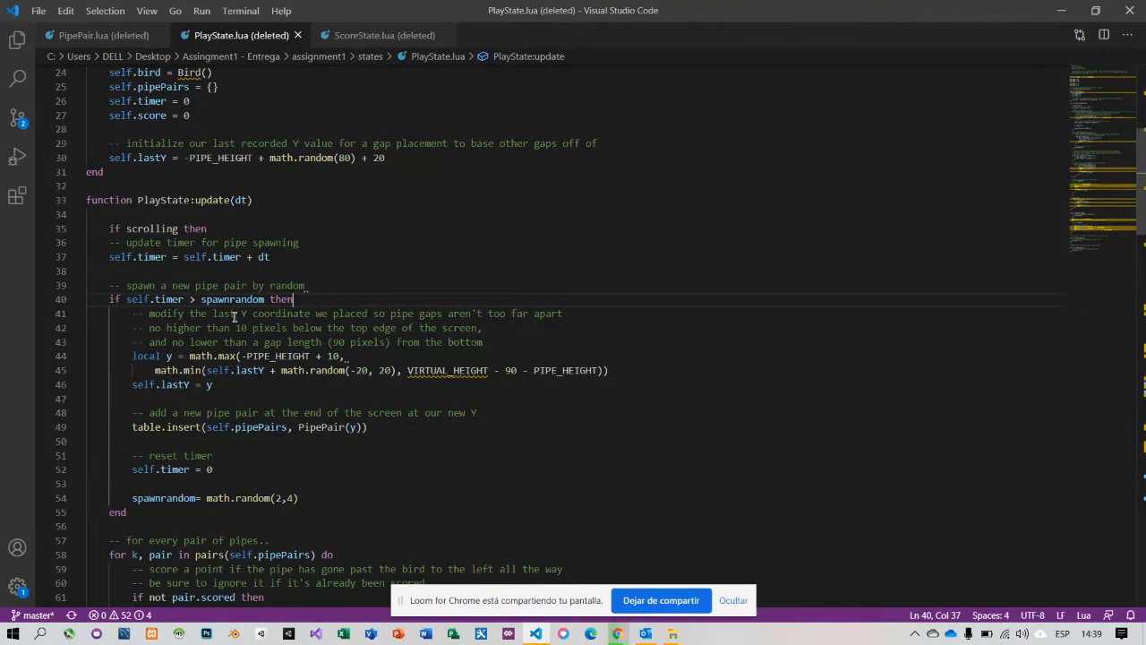
Show ScoreState.lua with the Gold, Silver and Bronze medal logic in ScoreState:render
left_click(383, 35)
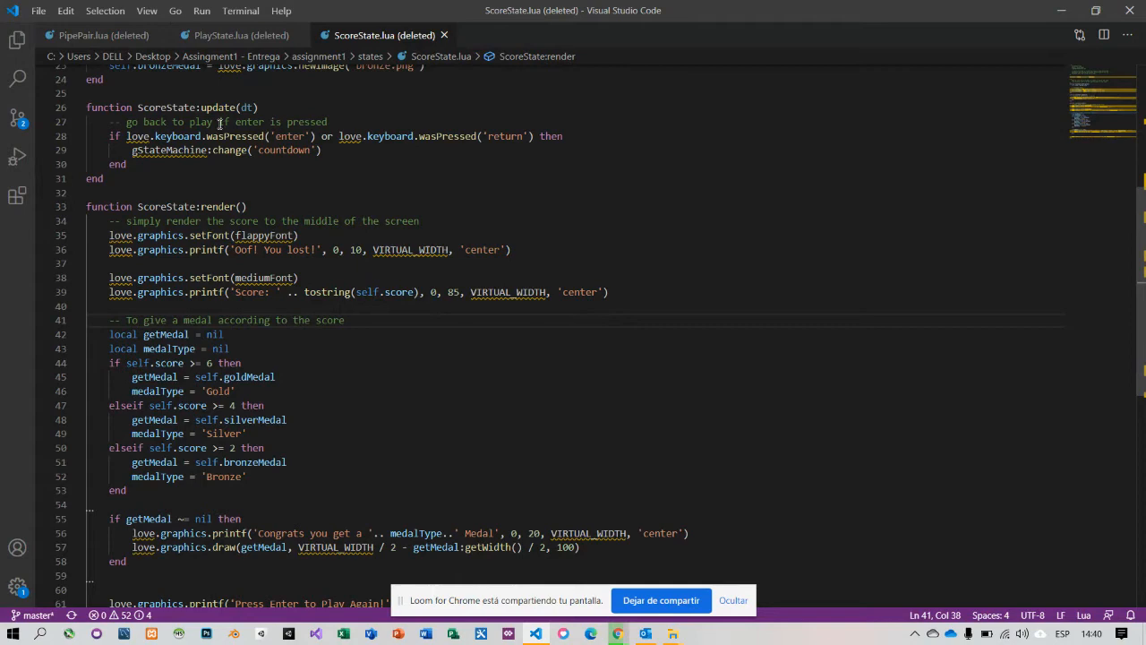
In PlayState.lua, scroll through pipe scoring and collisions and mark the pause block on line 112
left_click(228, 35)
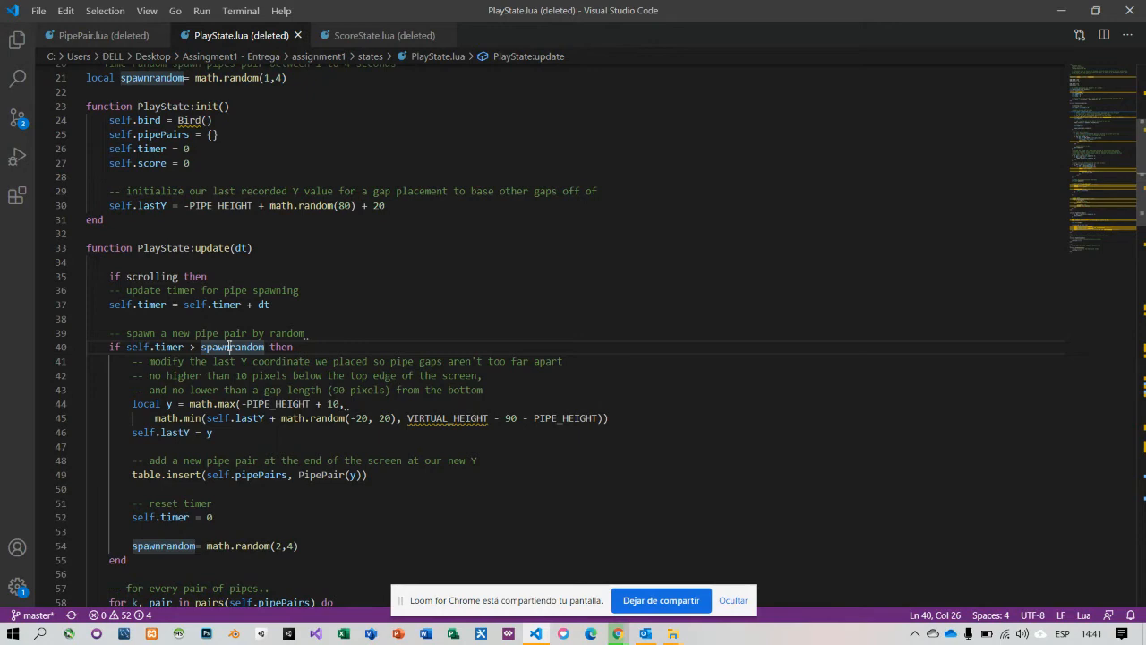
scroll("down", 3)
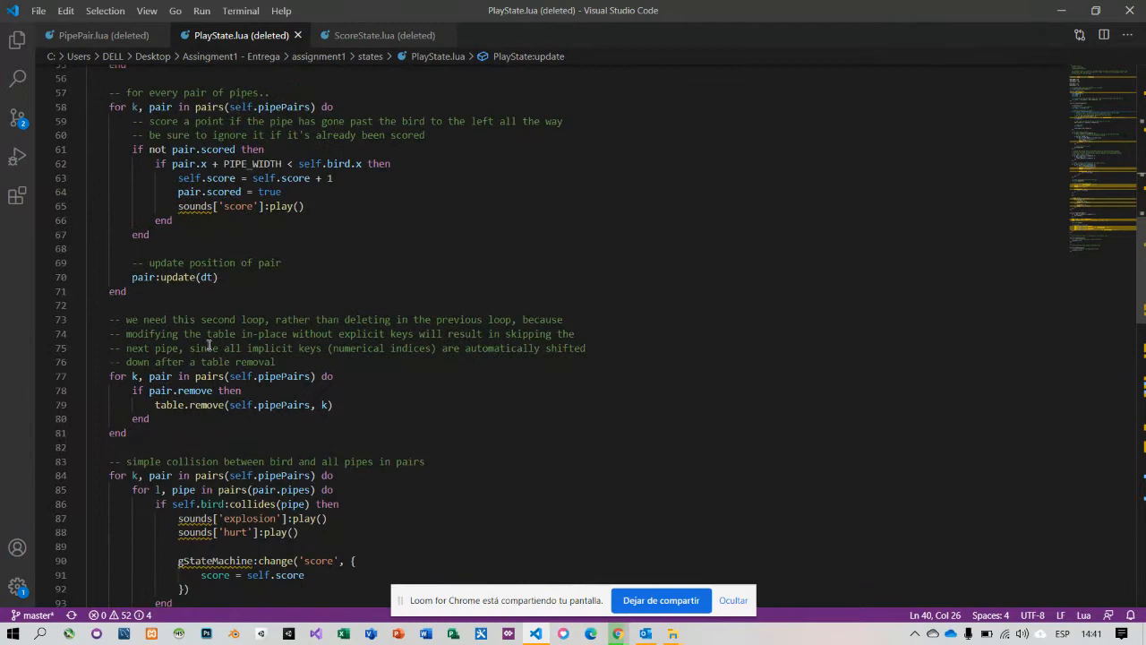
scroll("down", 3)
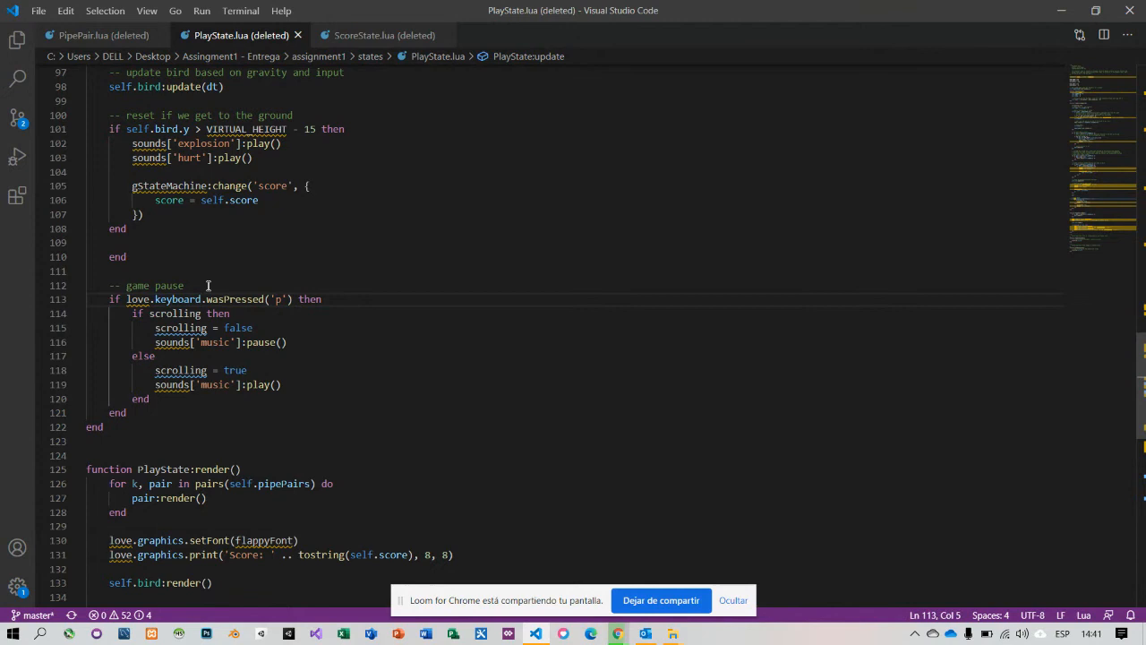
left_click(300, 342)
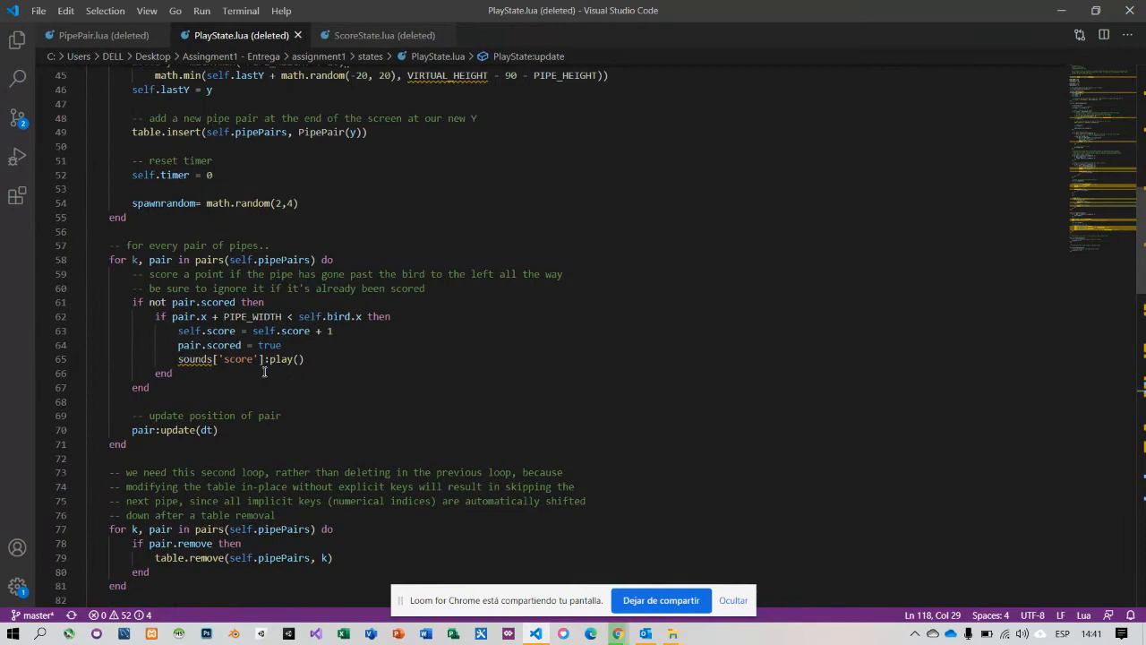
scroll("down", 3)
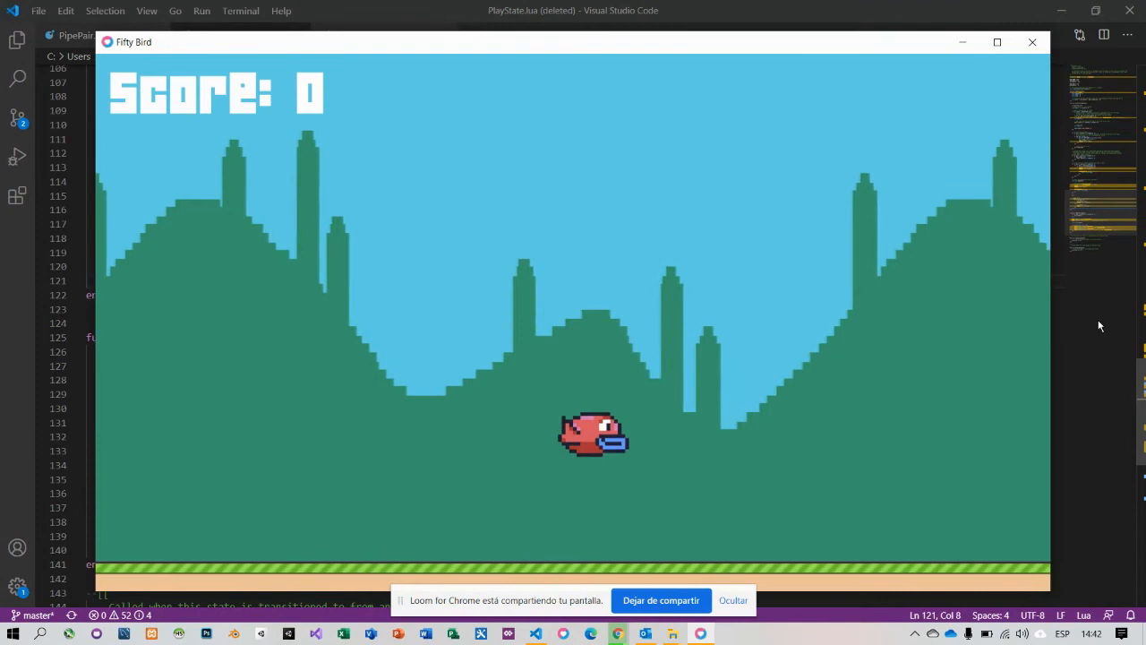
Press P to pause Fifty Bird, then P again to resume
key("p")
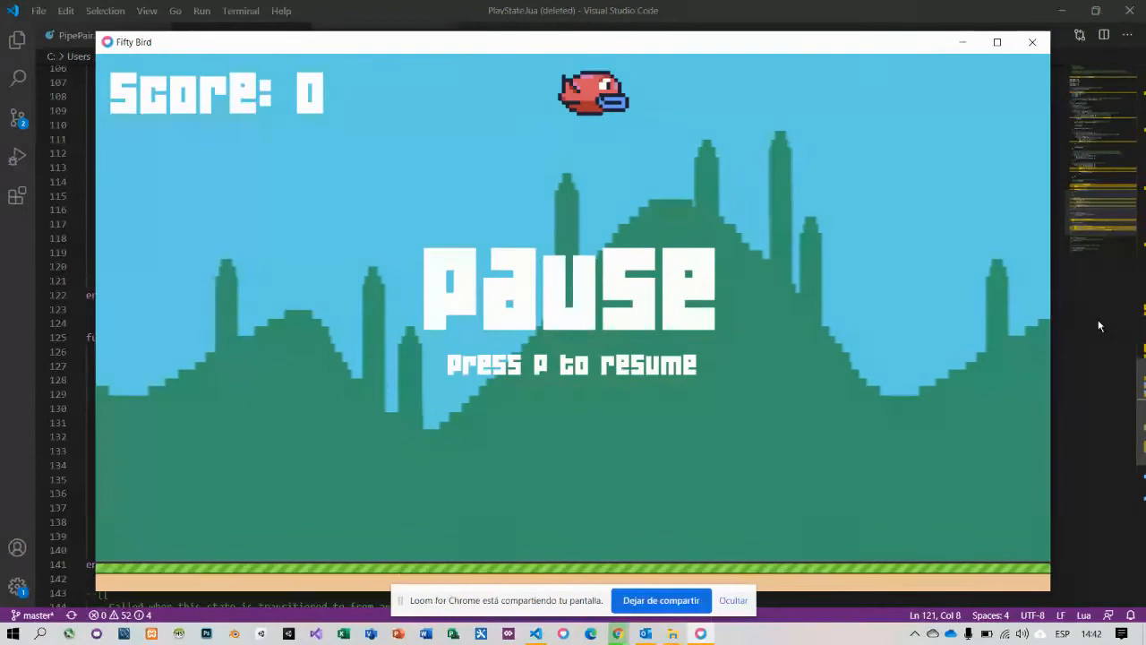
key("p")
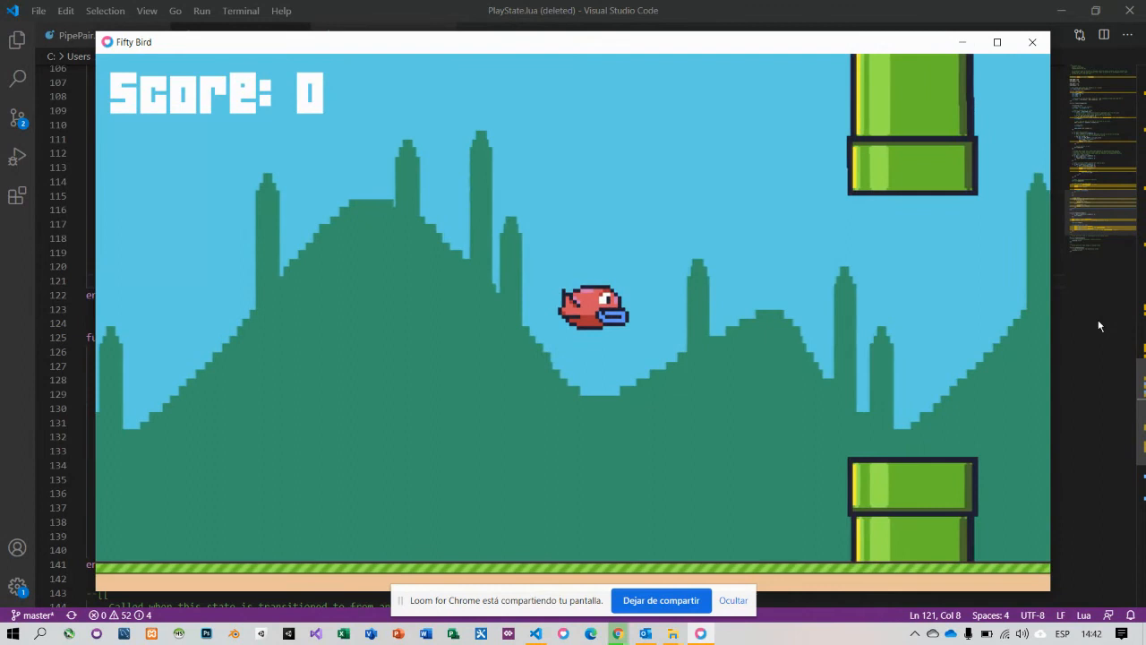